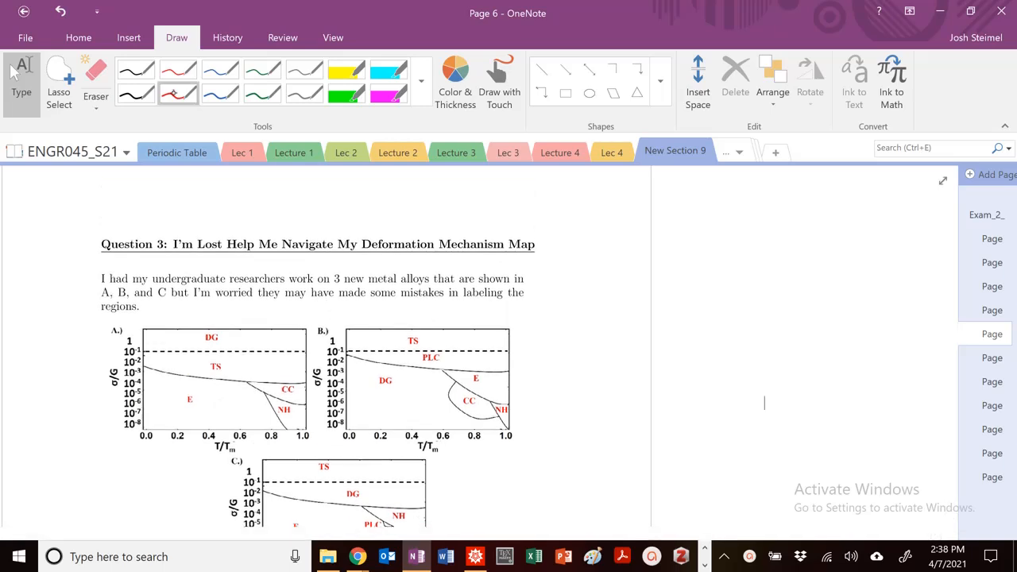
Select the thin red pen on the Draw tab and bring maps A, B and C into view.
click(178, 93)
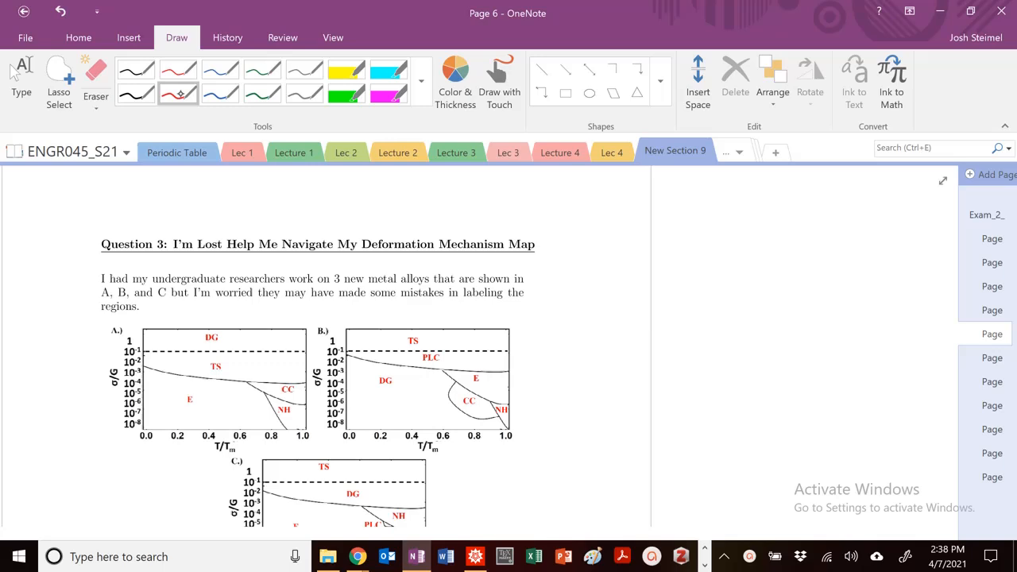
click(129, 37)
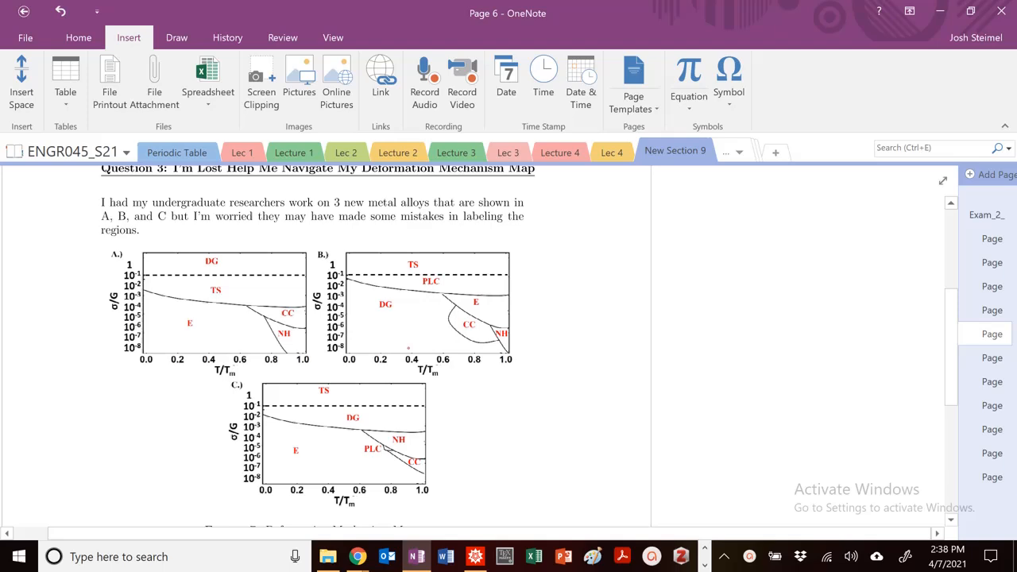
scroll(down, 3)
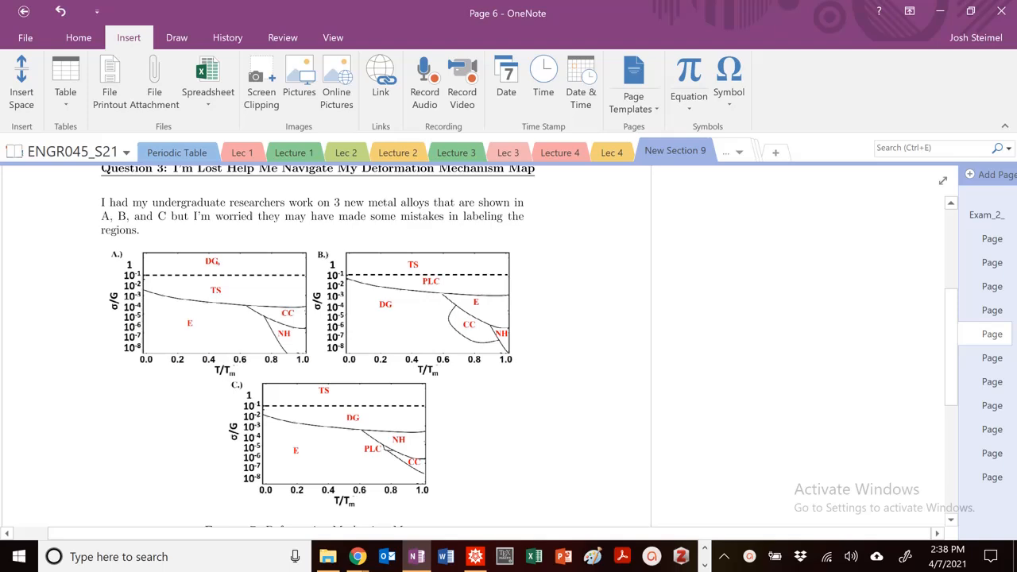
Cross out and relabel the top, TS and lower region labels on maps A and B.
drag(211, 262, 294, 271)
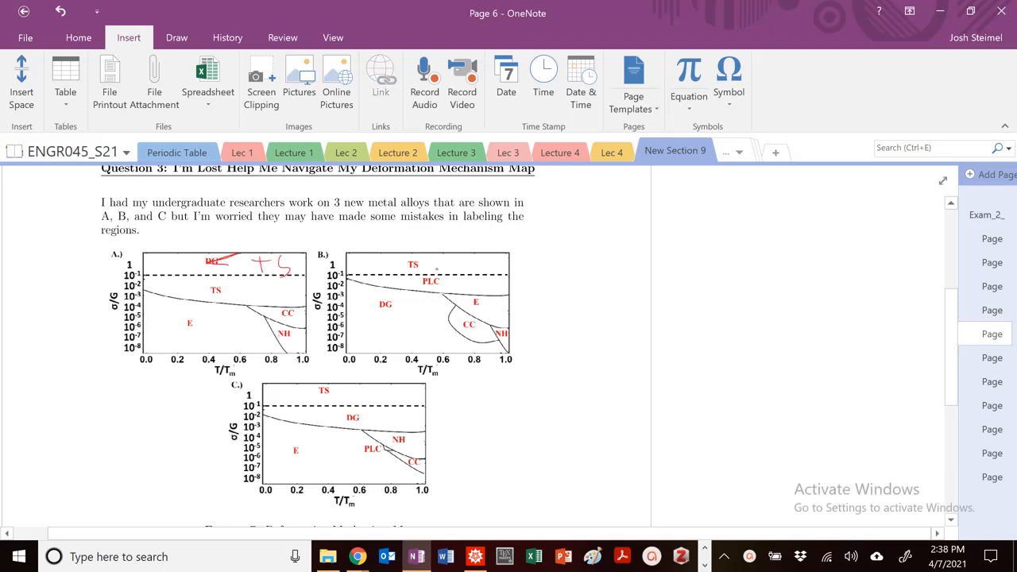
drag(214, 291, 286, 298)
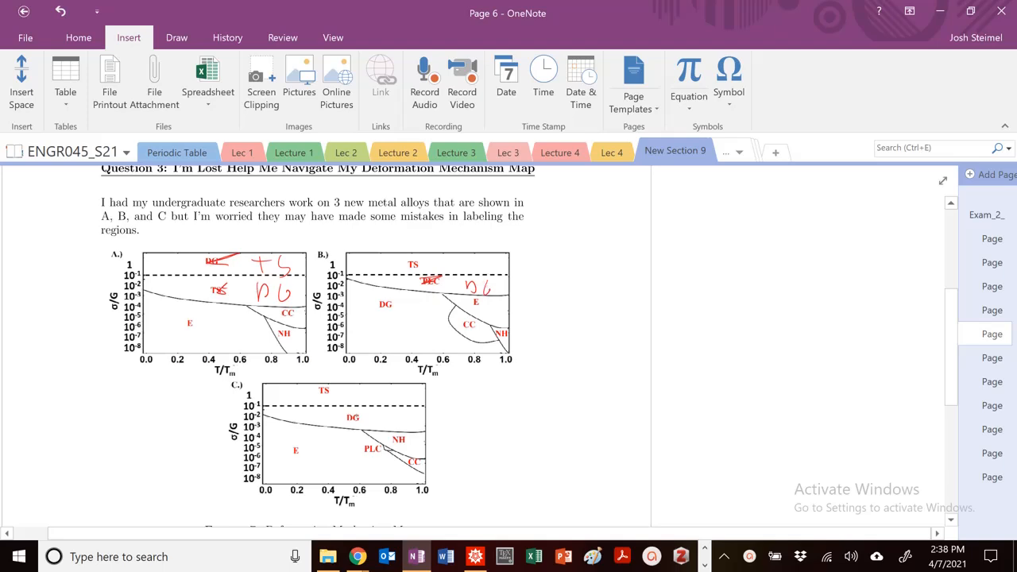
drag(385, 307, 390, 342)
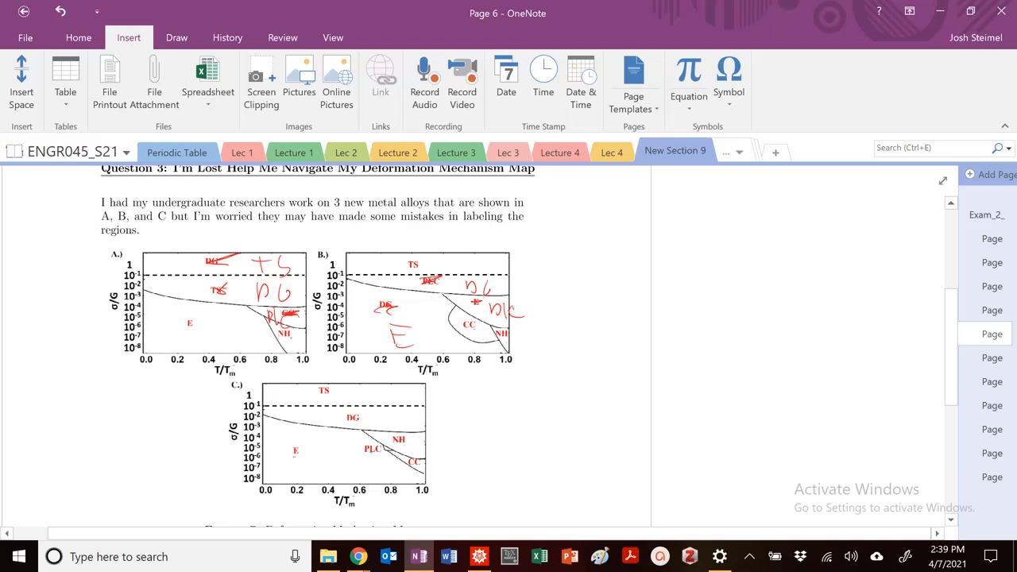
On map C, cross out NH, add labels near PLC, and relabel CC as NH.
drag(401, 436, 445, 429)
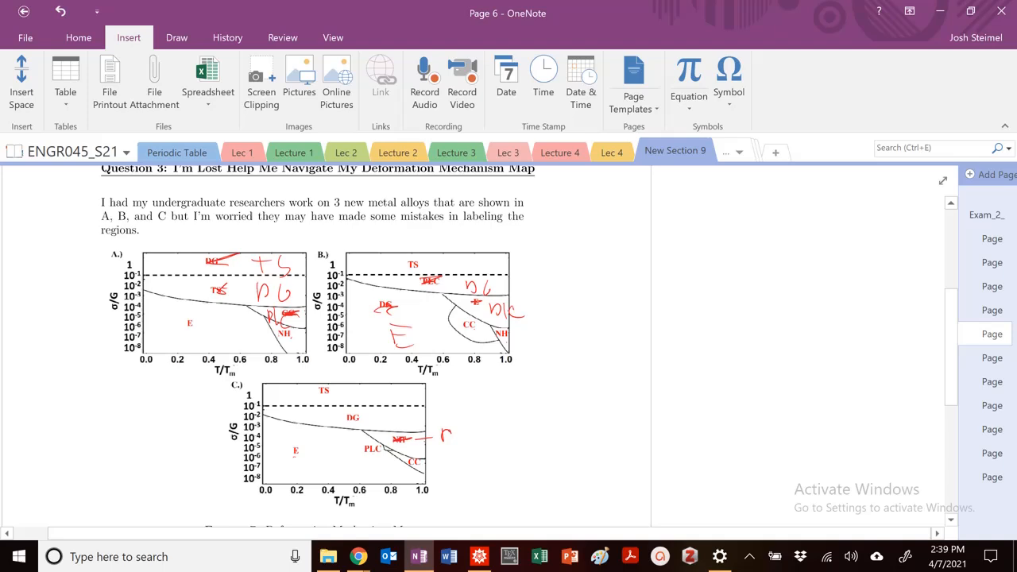
drag(449, 436, 477, 436)
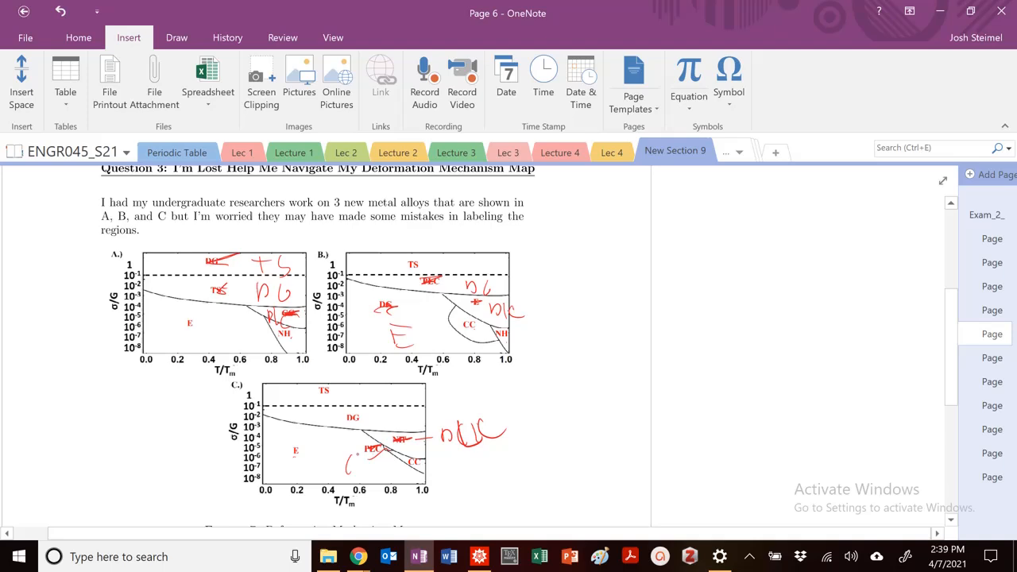
drag(441, 461, 461, 477)
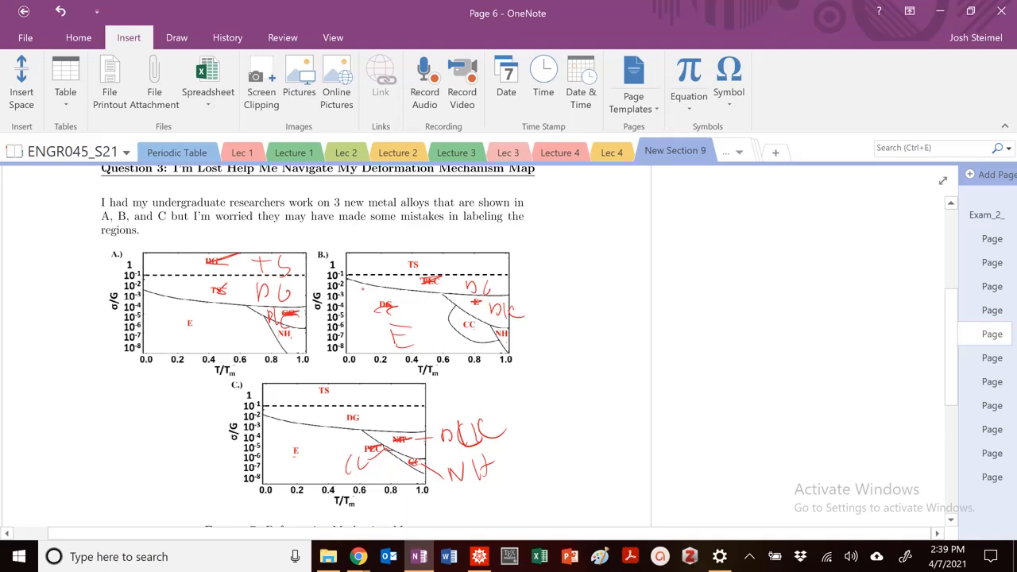
Handwrite σy^B > σy^C > σy^A in red to the right of the maps.
drag(564, 231, 592, 270)
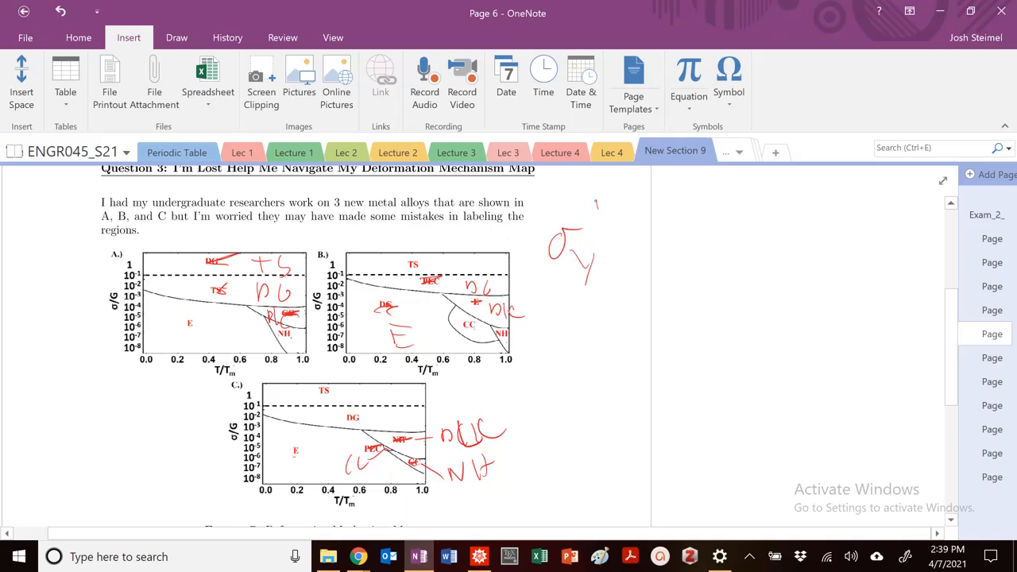
drag(604, 223, 711, 282)
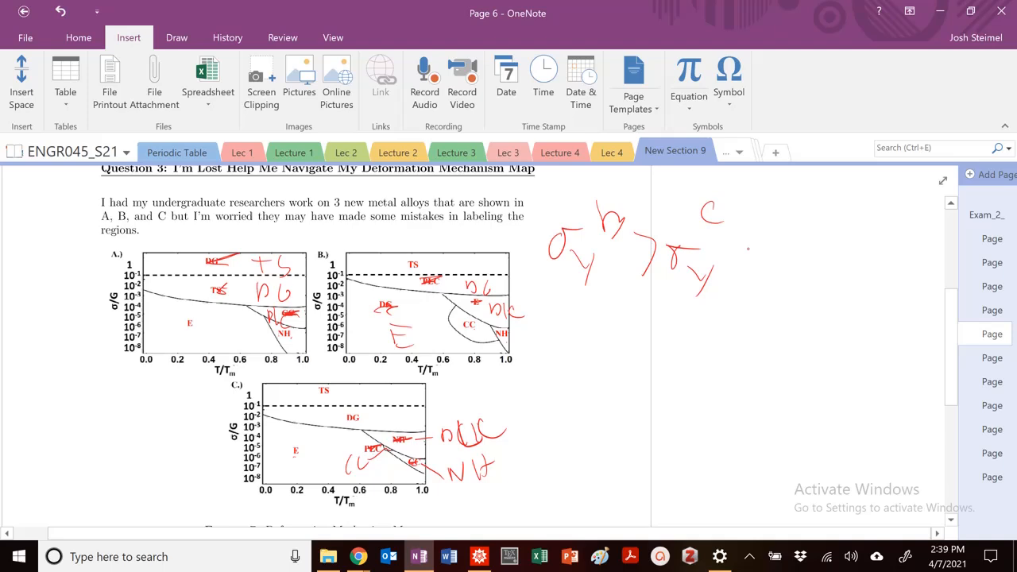
drag(764, 238, 827, 287)
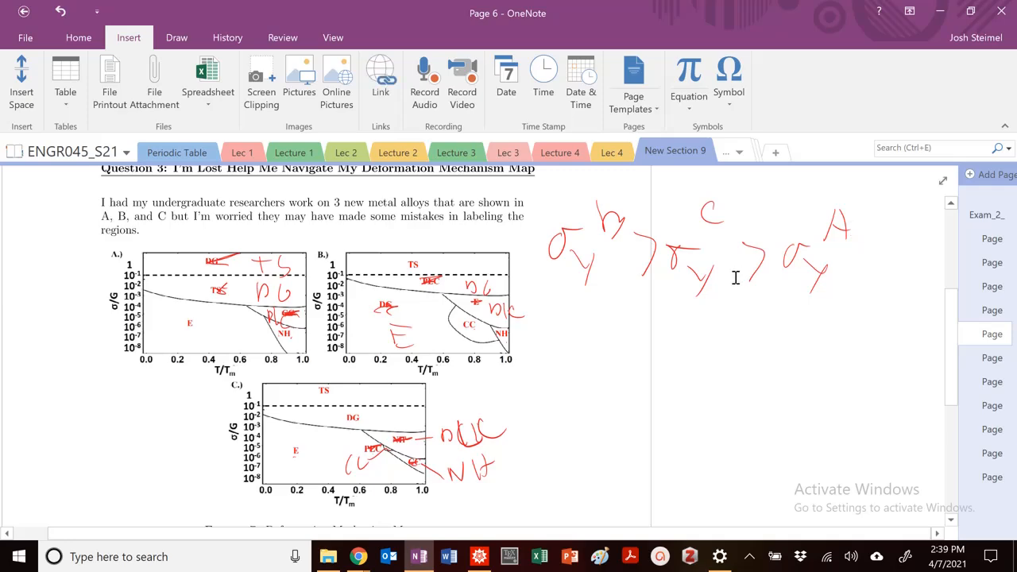
scroll(down, 3)
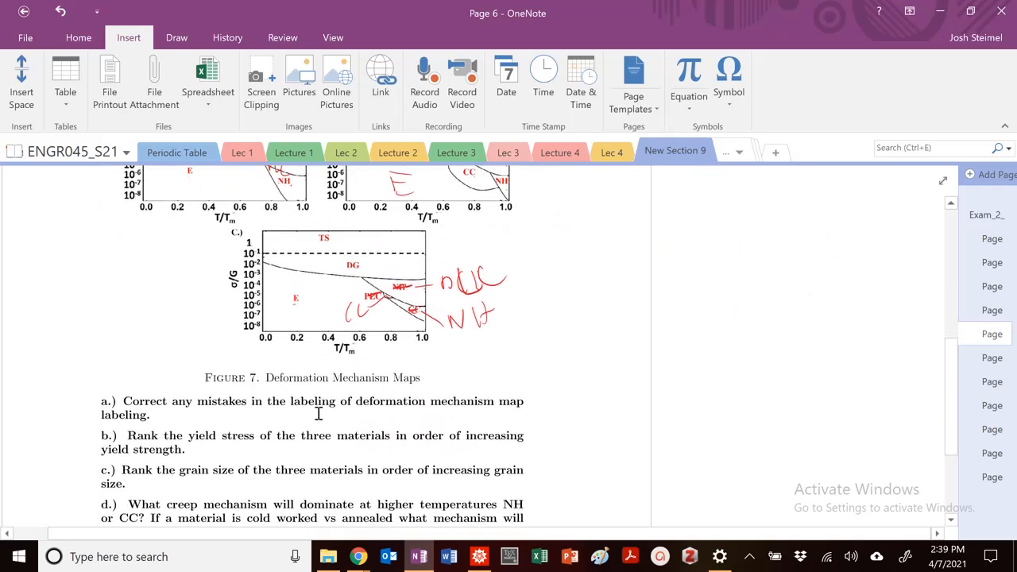
scroll(down, 3)
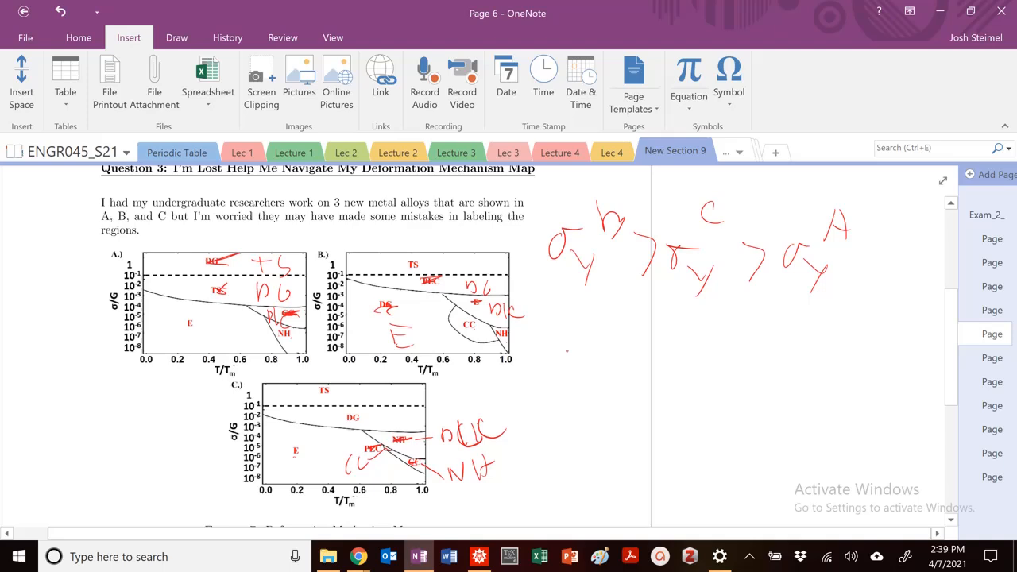
Note yield stress's inverse grain-size dependence and write d_B < d_C < d_A in red.
drag(556, 365, 569, 346)
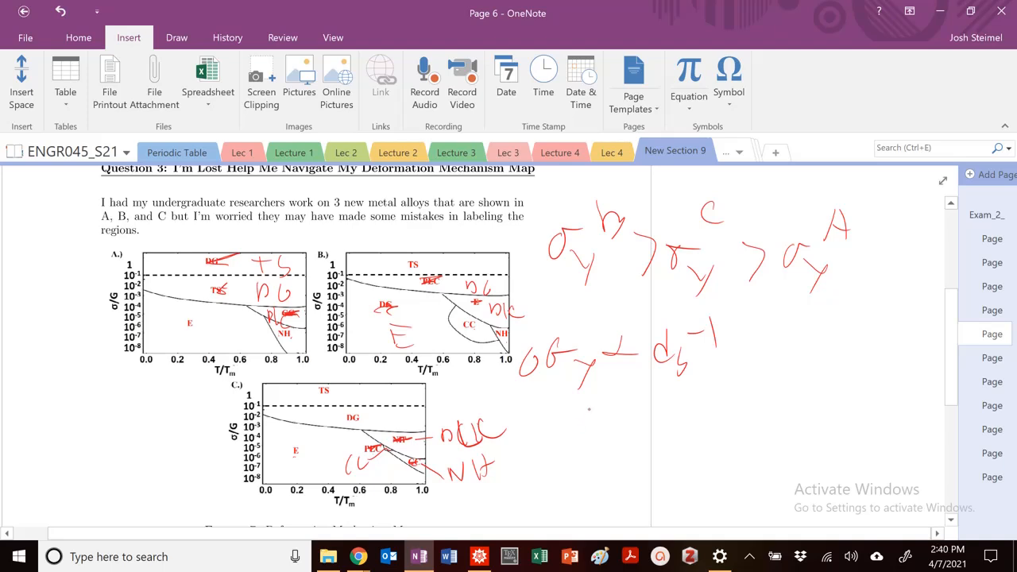
drag(589, 405, 628, 441)
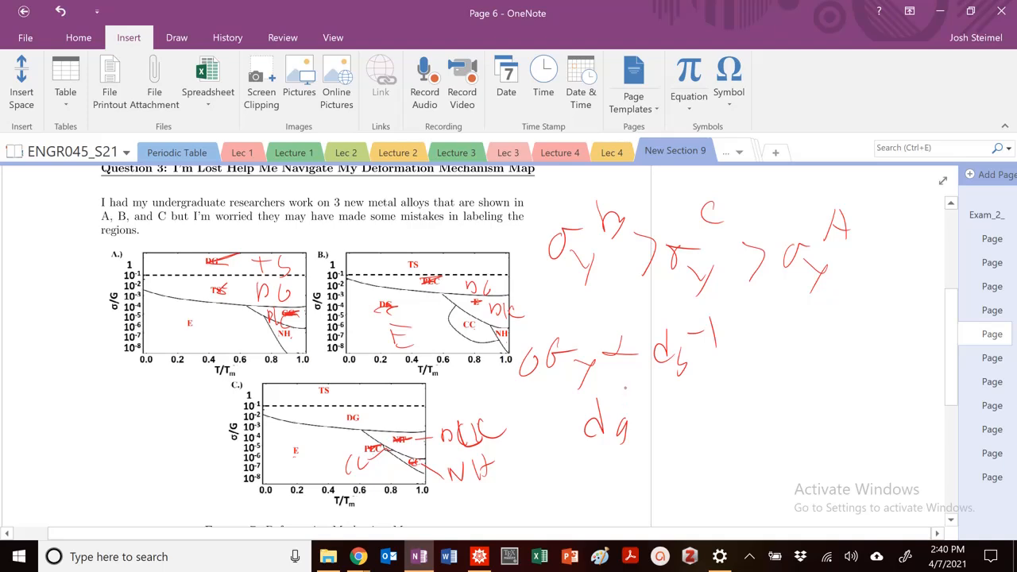
drag(628, 413, 644, 390)
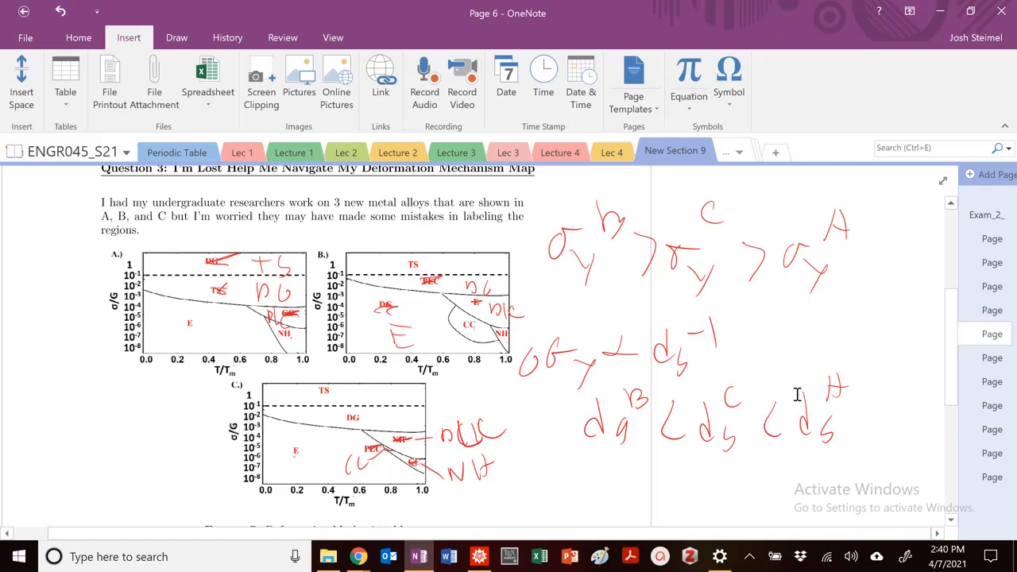
Circle the 'higher temperatures NH' phrase in part d and select the blue pen.
scroll(down, 3)
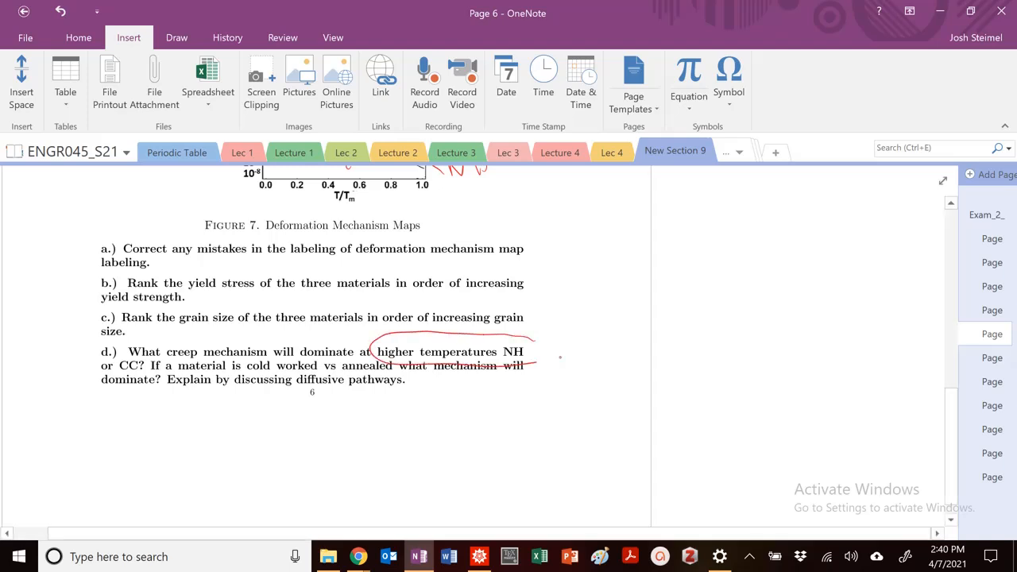
drag(630, 229, 780, 345)
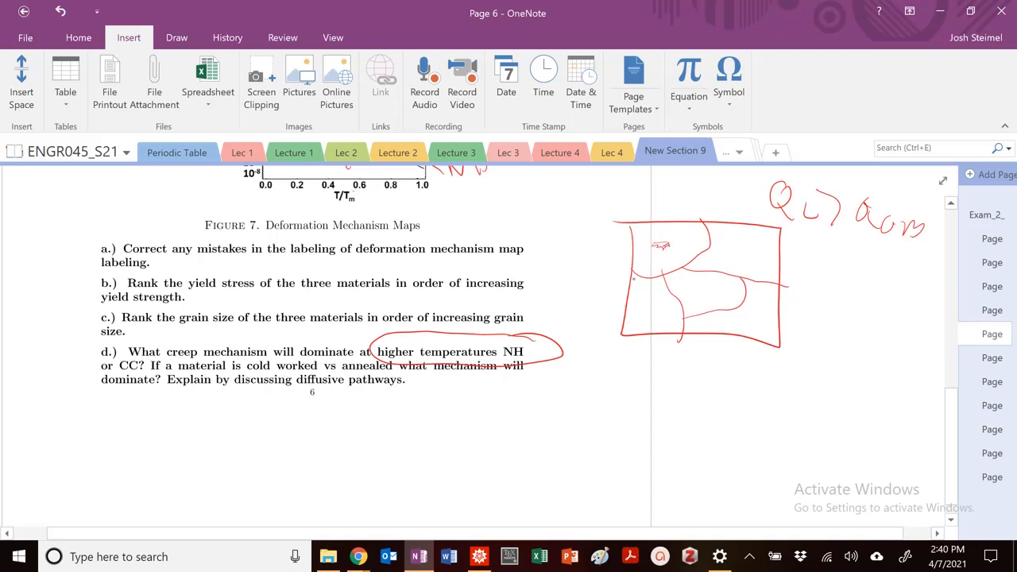
click(176, 37)
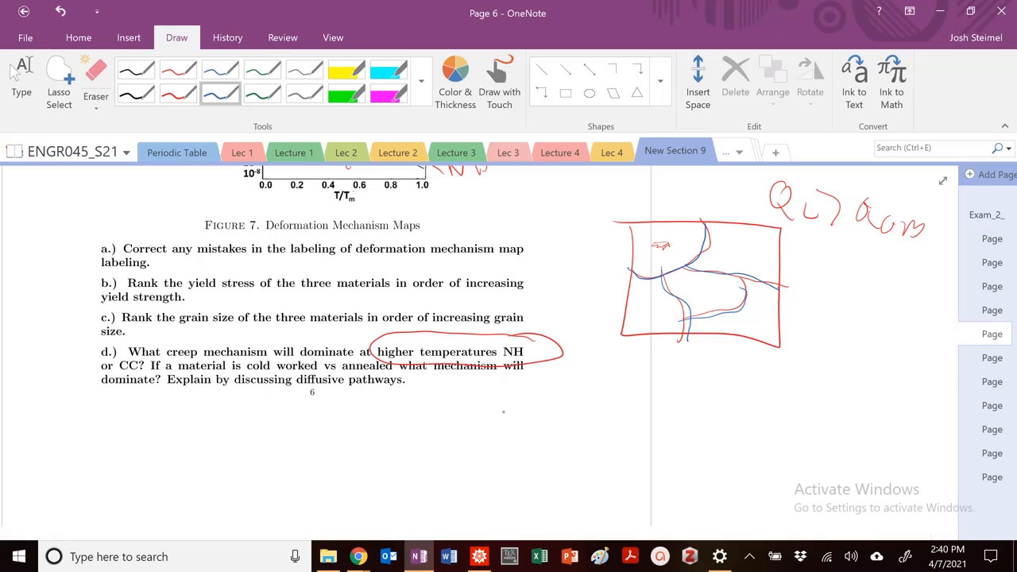
Sketch a blue square of small grains below part d with a note linking CC creep to d⁻³.
drag(545, 386, 648, 477)
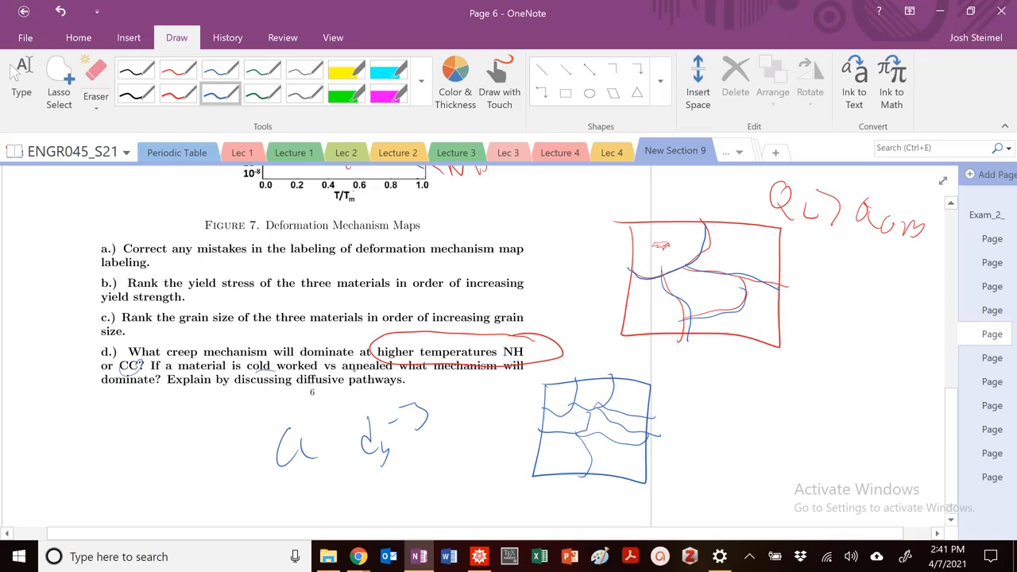
drag(505, 350, 528, 357)
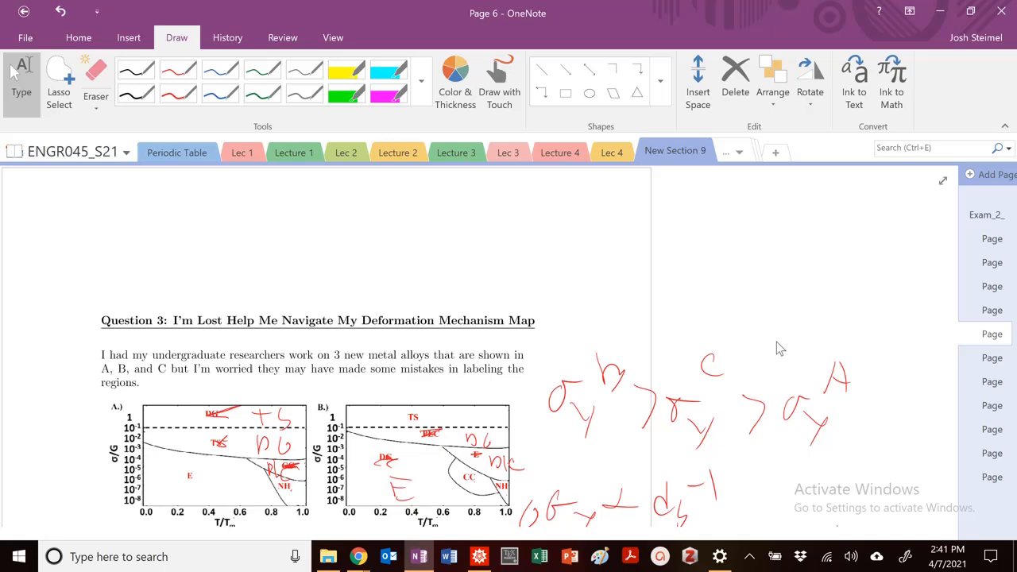
Return to Question 3 and write a red note above the circled σy^A.
scroll(down, 3)
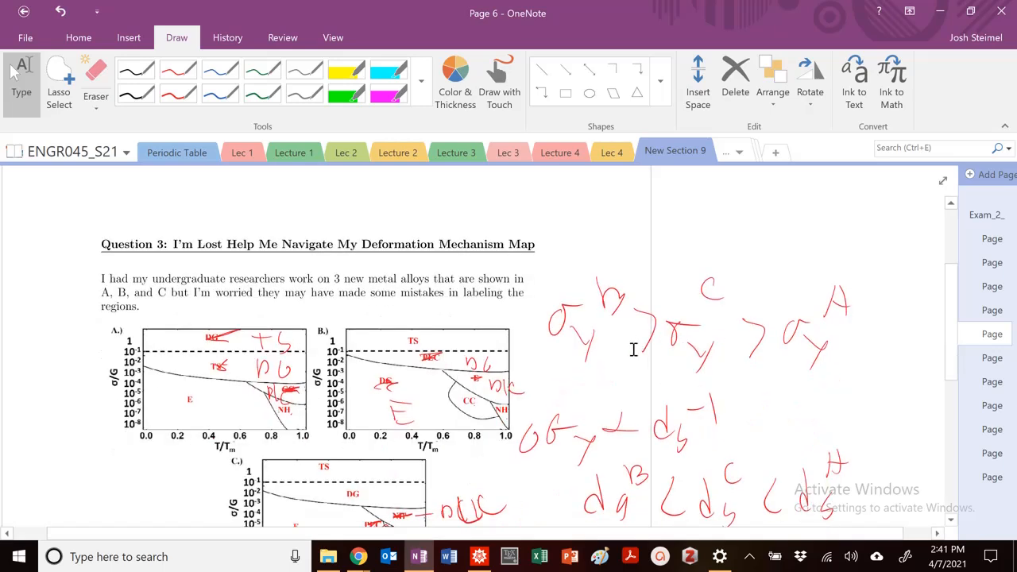
scroll(down, 3)
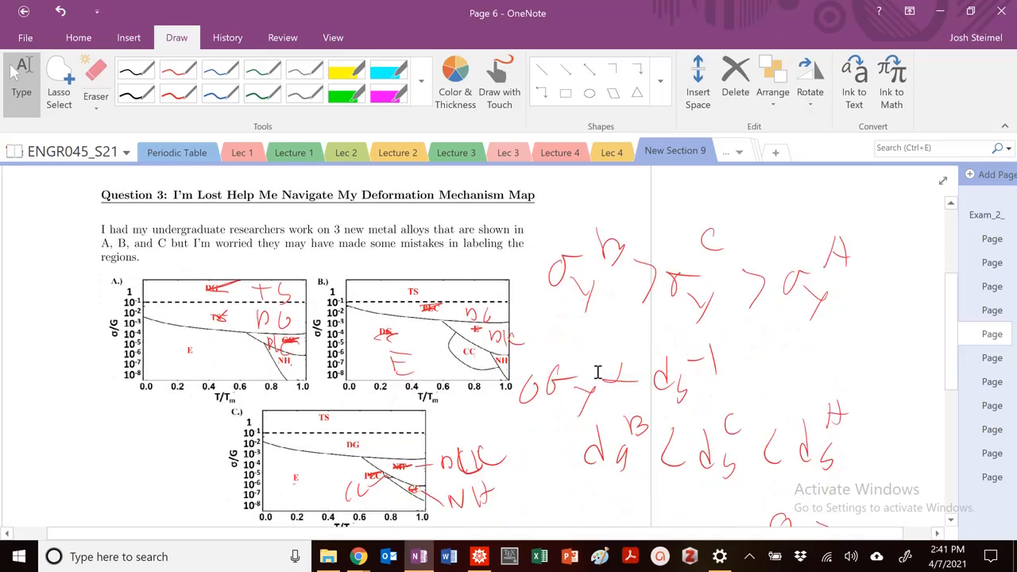
scroll(down, 3)
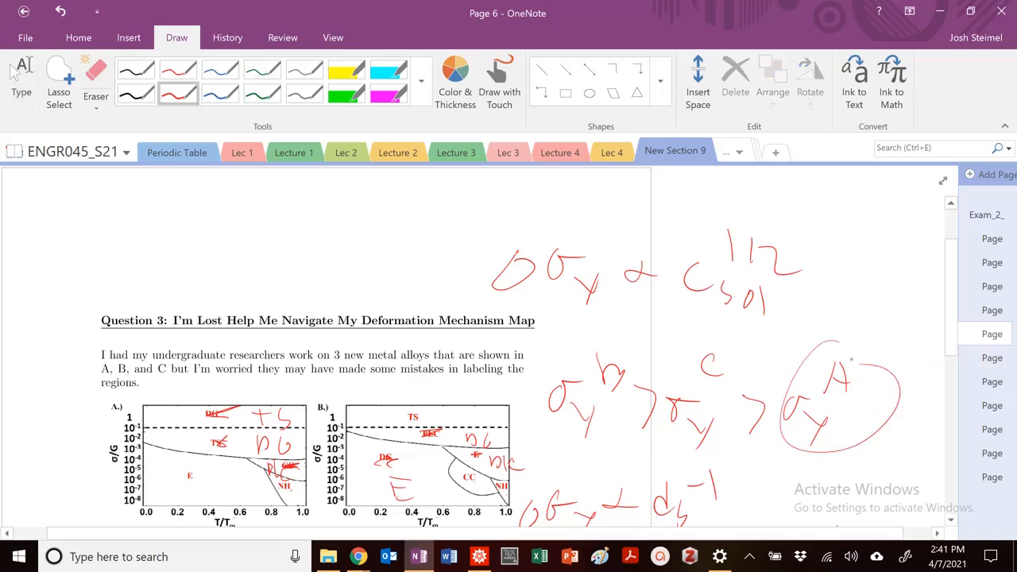
drag(834, 334, 871, 310)
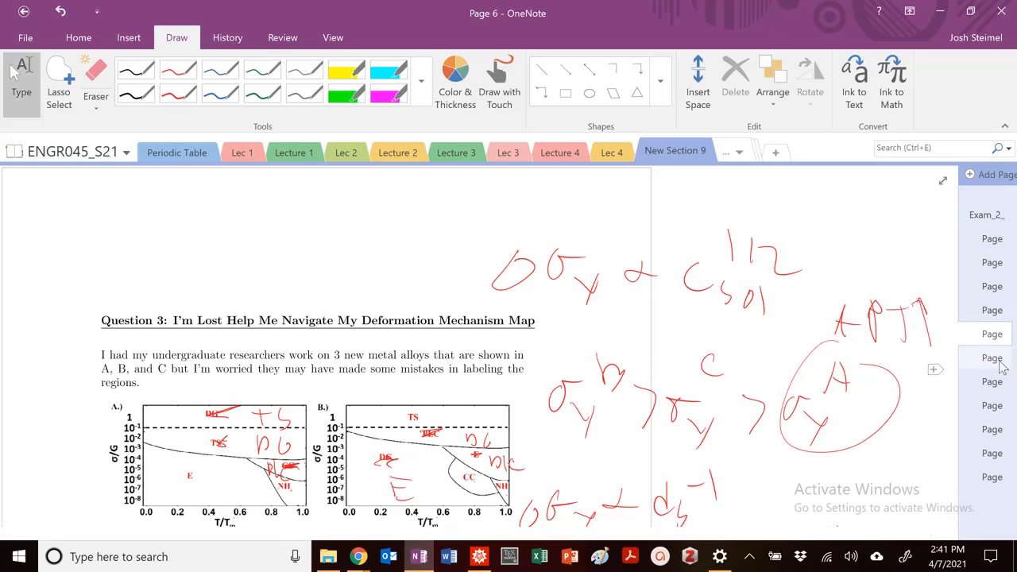
On page 7, draw σy versus r axes with a curve peaking at r_crit.
click(991, 358)
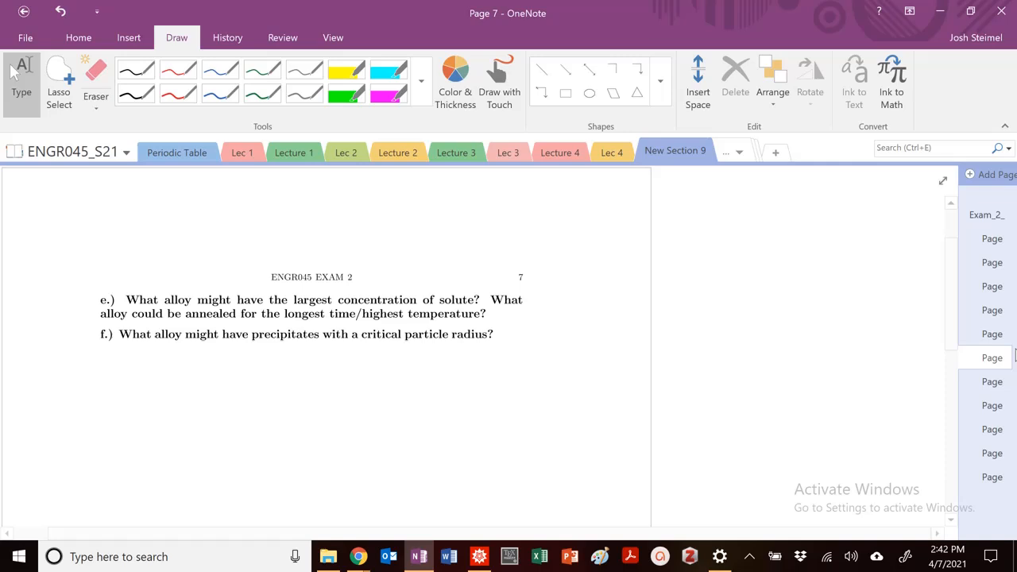
drag(584, 346, 565, 378)
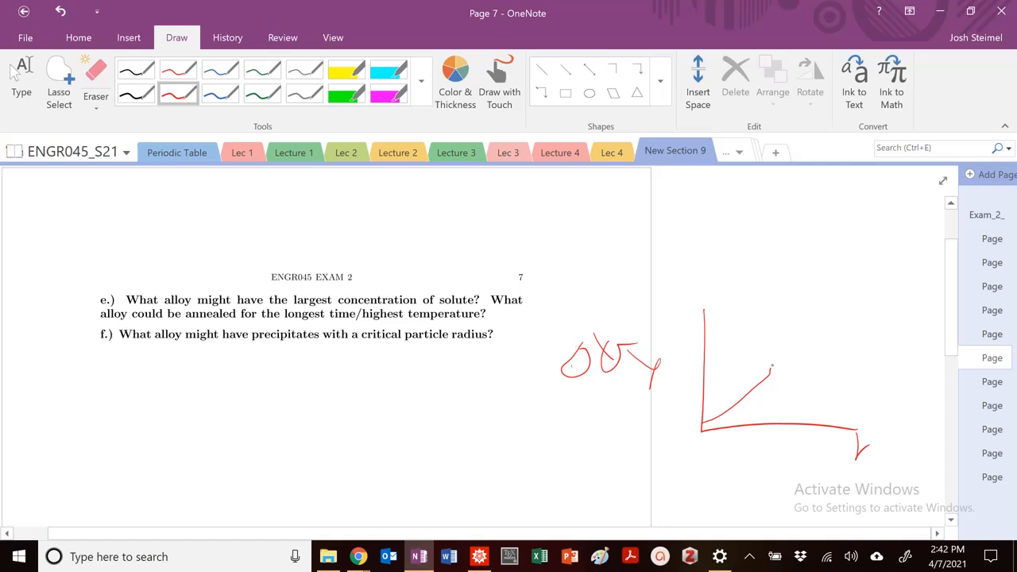
drag(720, 418, 854, 445)
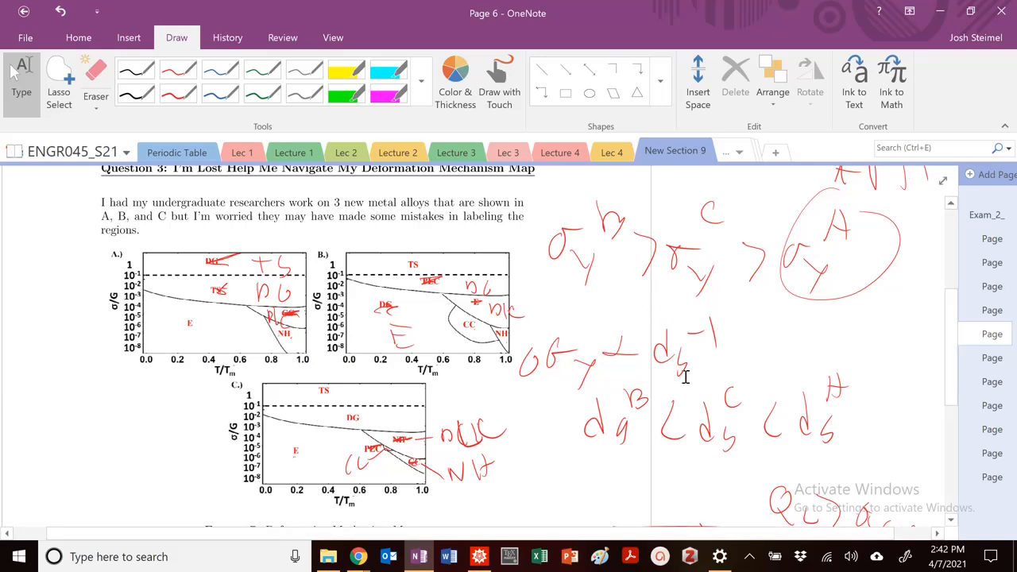
Scroll the page list and open the Question 4 page on fatigue.
scroll(down, 3)
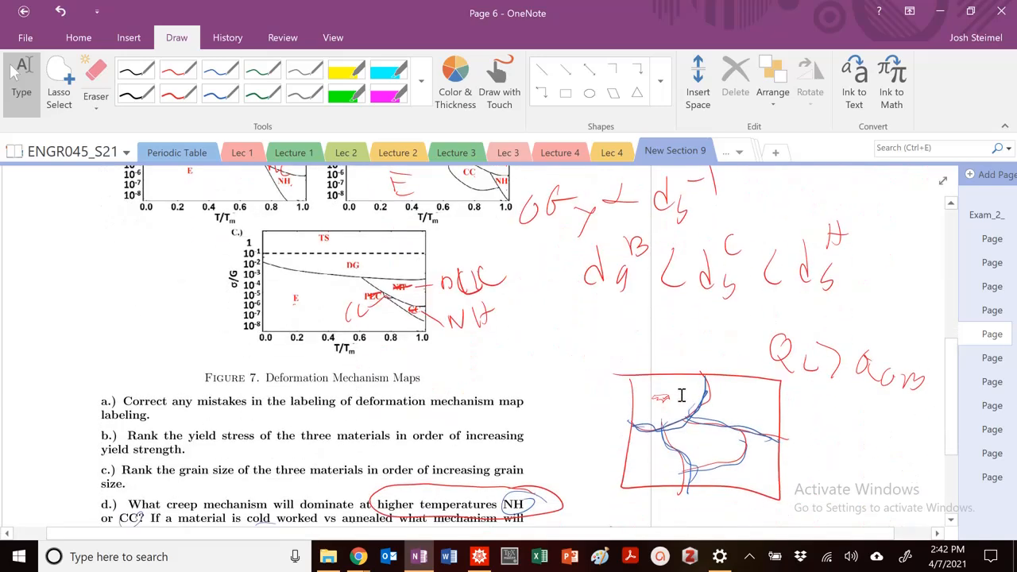
scroll(down, 3)
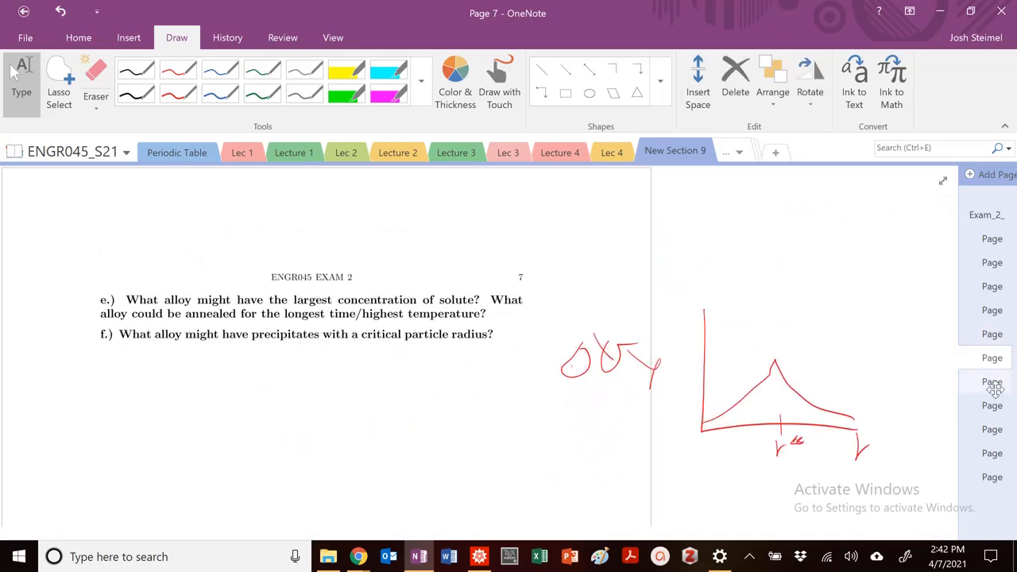
click(992, 381)
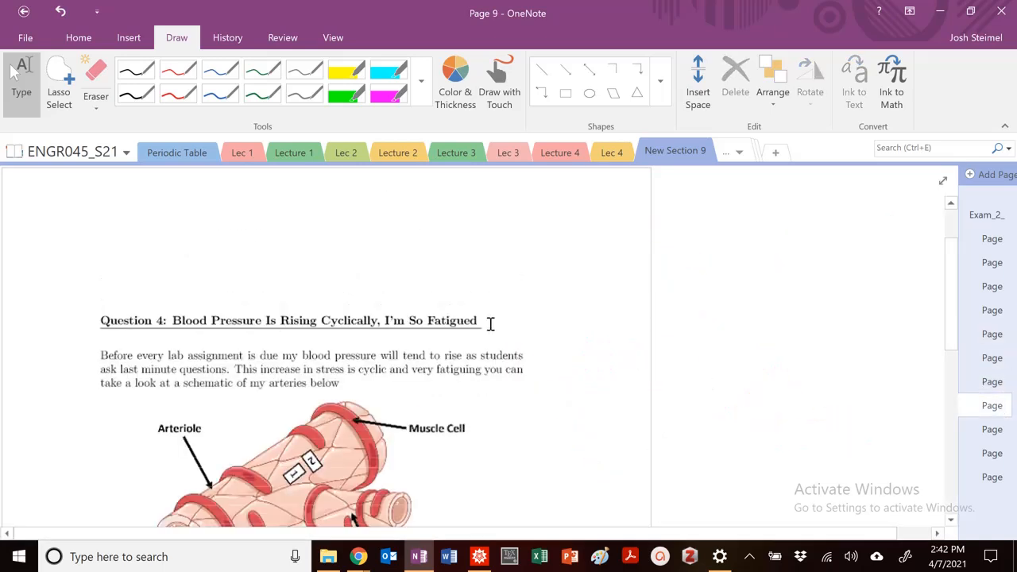